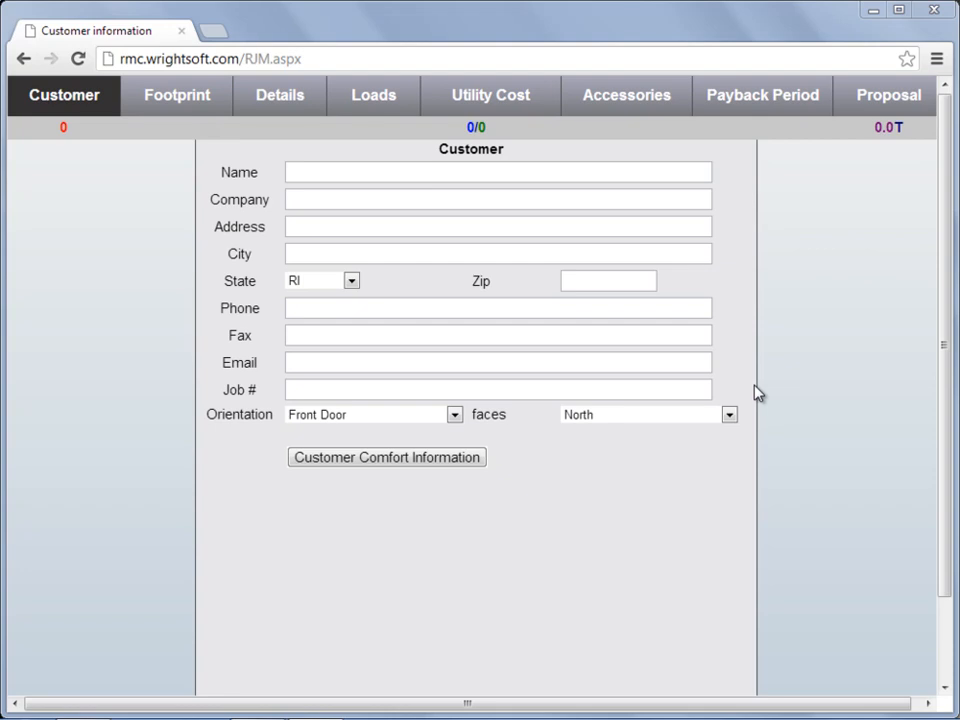
{"action": "mouse_move", "coordinate": [915, 255]}
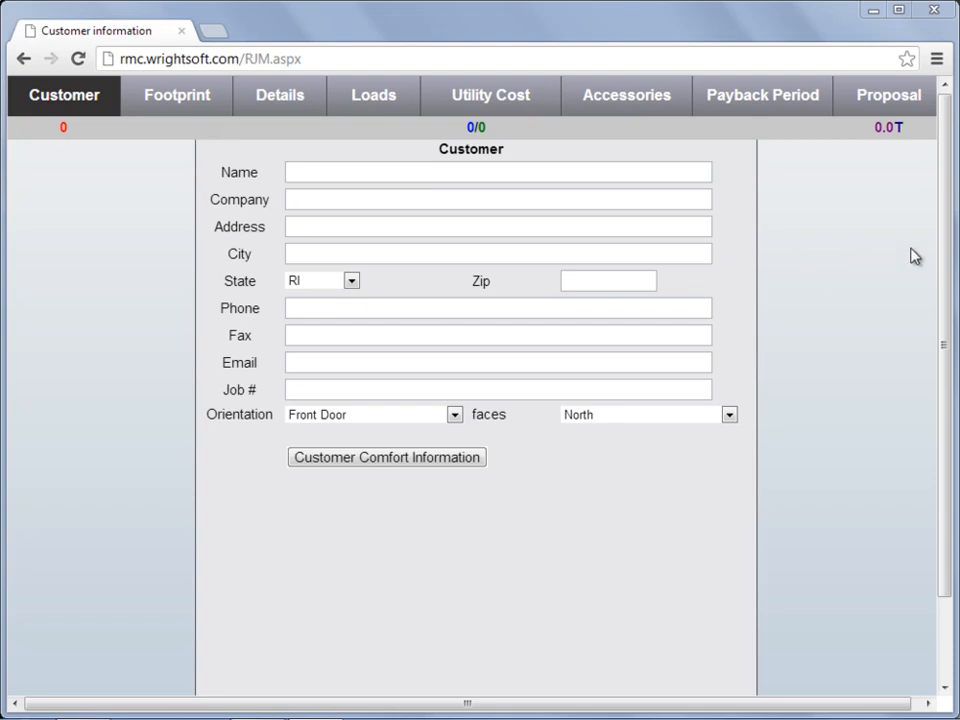
Reveal the file menu with New, Open, Save, Save As and Exit below the customer form
{"action": "scroll", "scroll_direction": "down", "scroll_amount": 3}
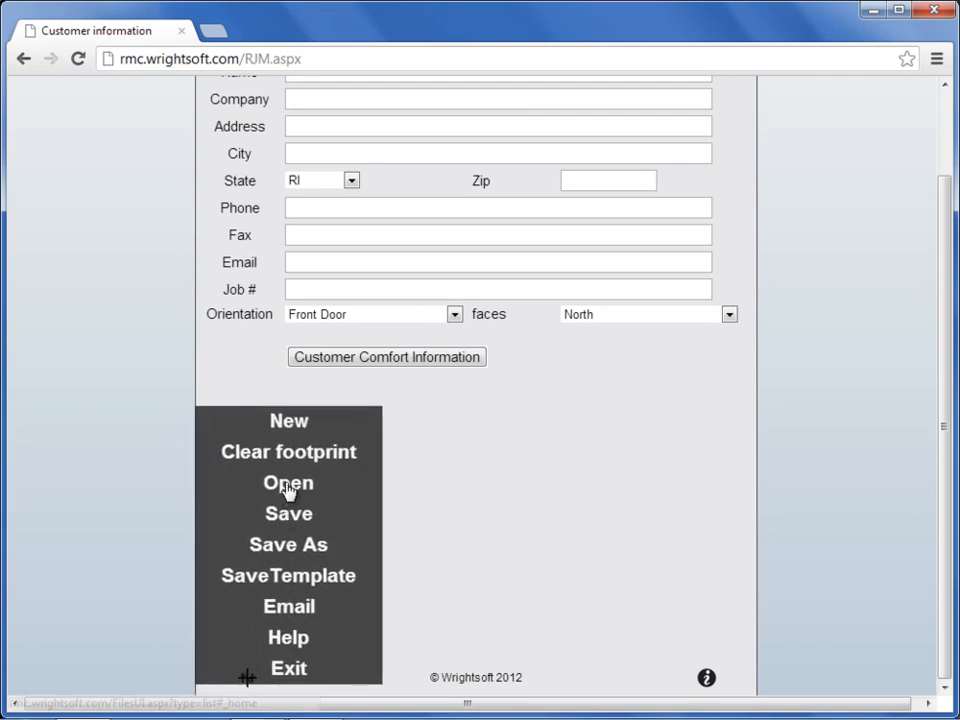
Show the root save folders Beta Projects, Load Projects, Template, Training and VPF
{"action": "left_click", "coordinate": [288, 483]}
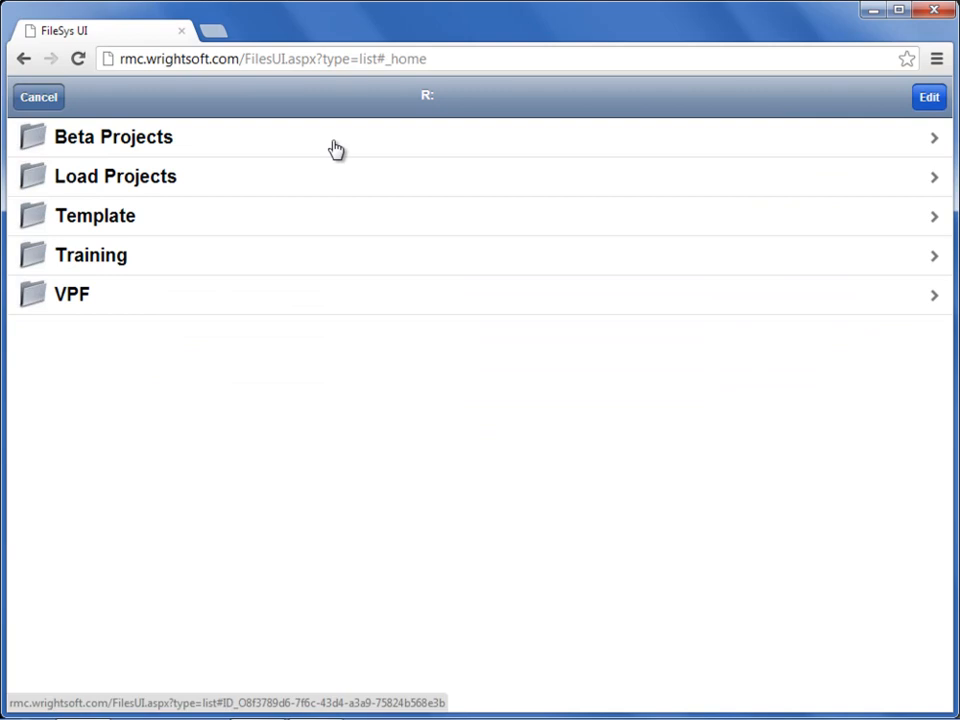
{"action": "mouse_move", "coordinate": [196, 110]}
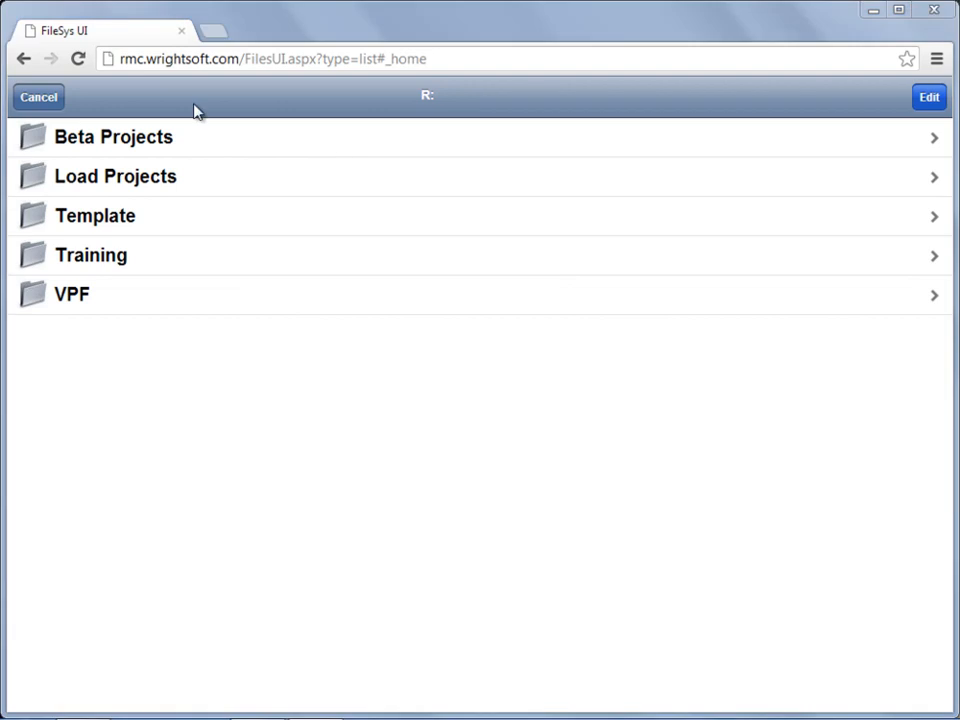
{"action": "mouse_move", "coordinate": [175, 143]}
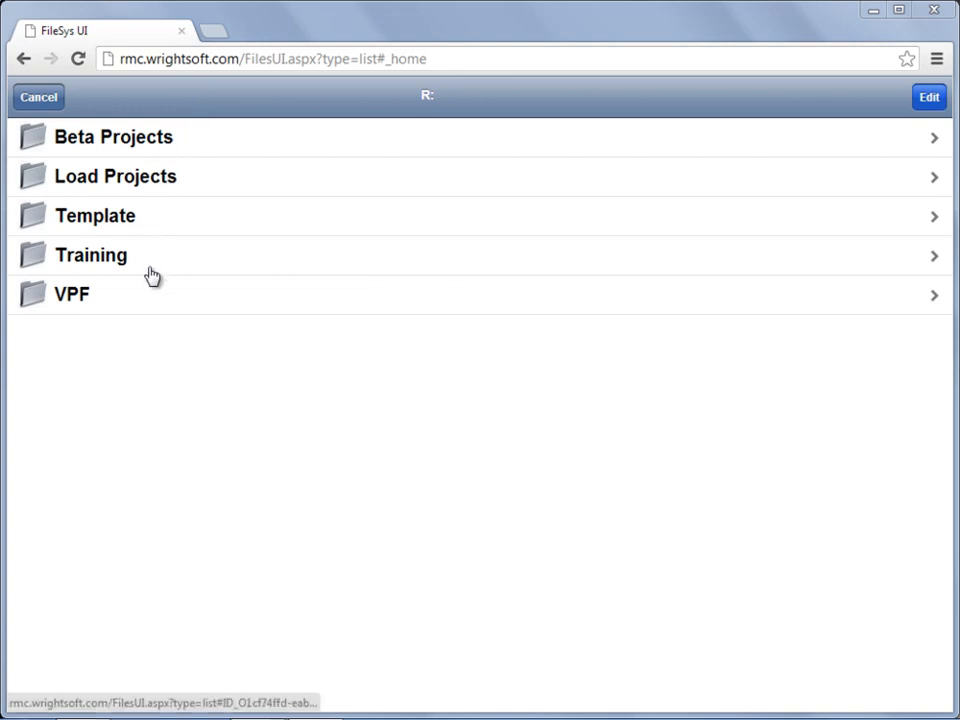
{"action": "mouse_move", "coordinate": [149, 302]}
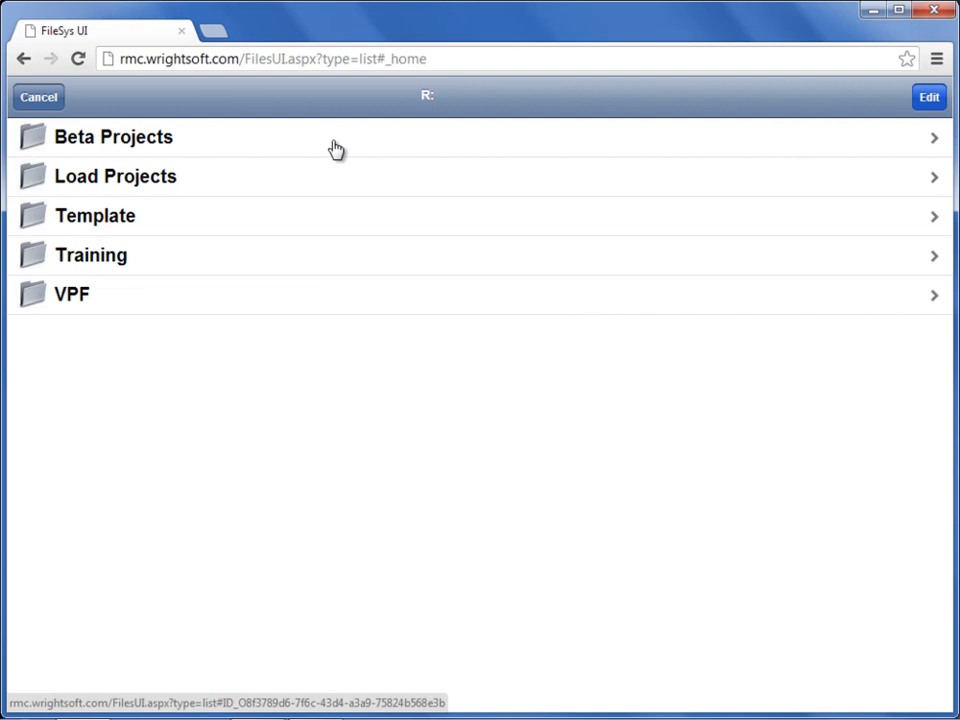
Switch the folder list to Edit mode exposing delete, R, M and New Folder controls
{"action": "left_click", "coordinate": [928, 97]}
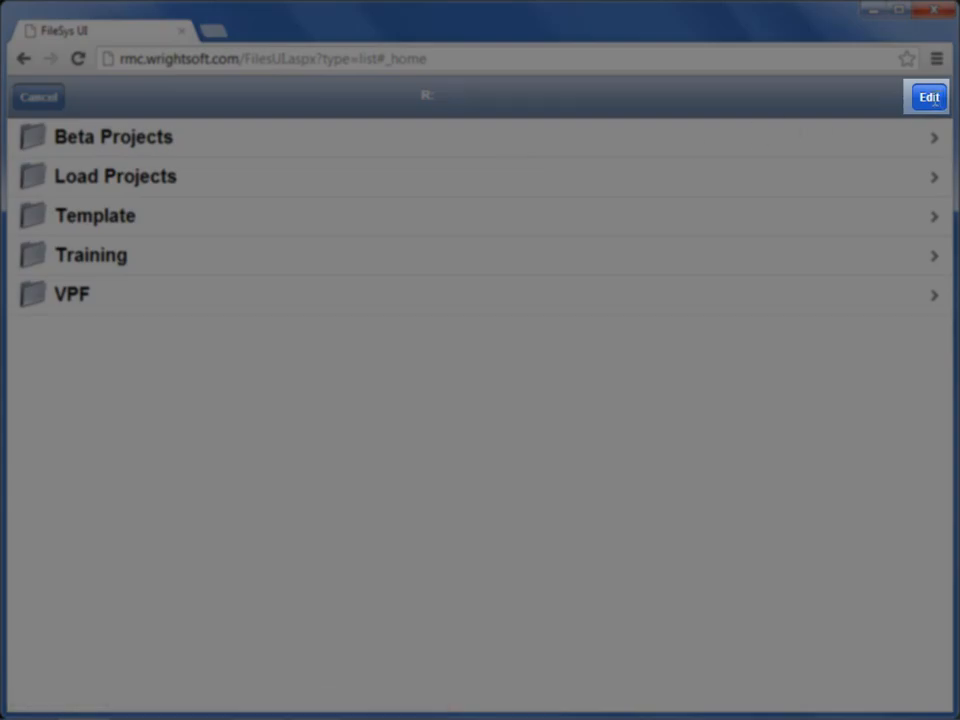
{"action": "left_click", "coordinate": [927, 96]}
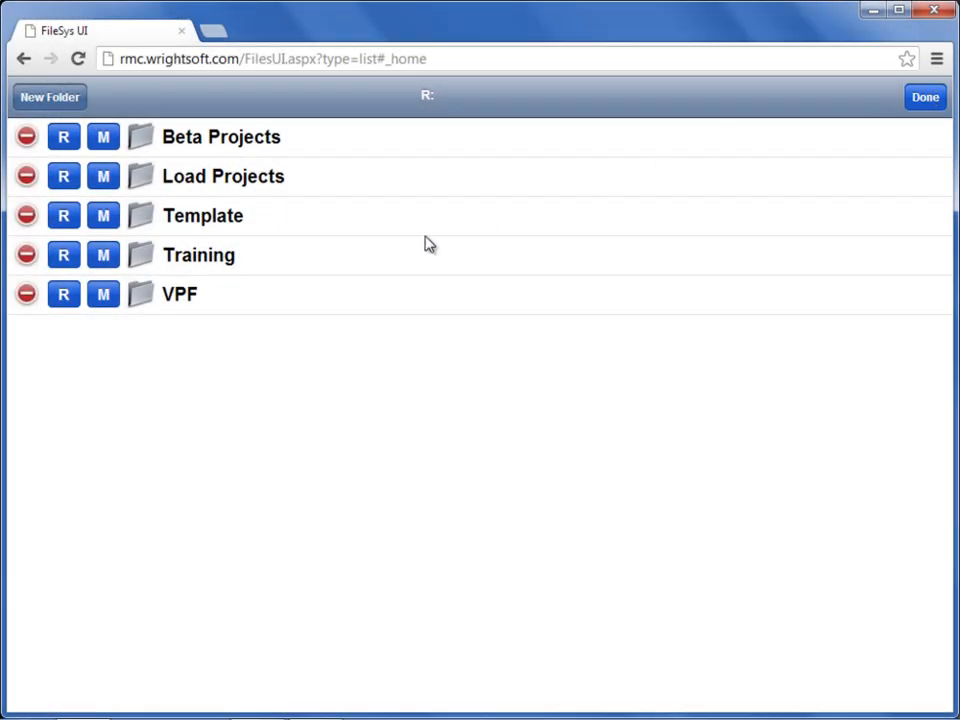
{"action": "left_click", "coordinate": [49, 97]}
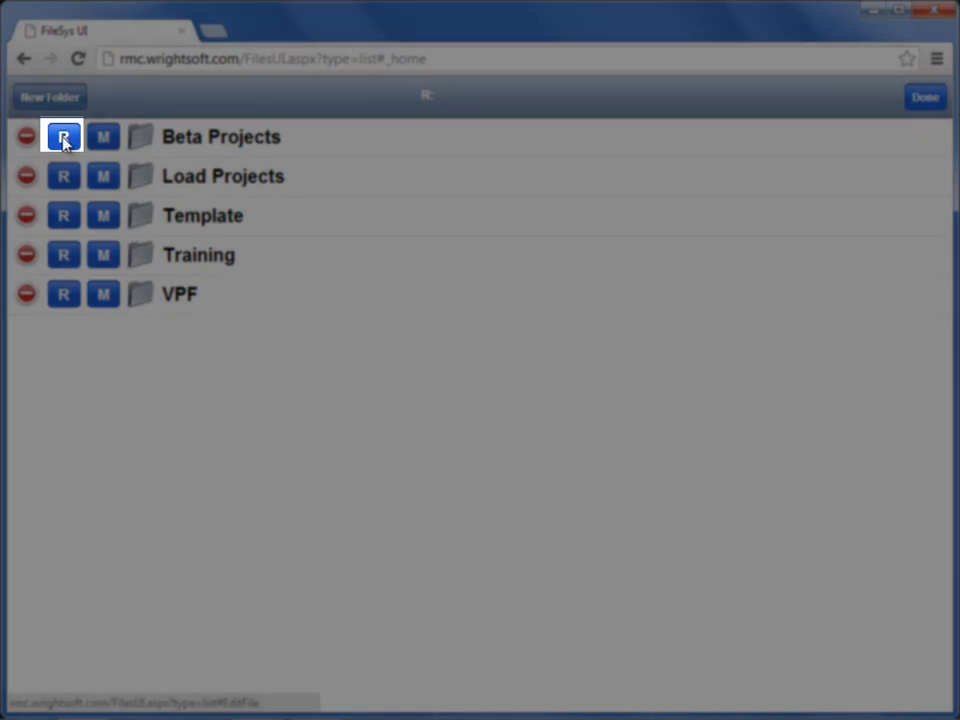
{"action": "left_click", "coordinate": [102, 137]}
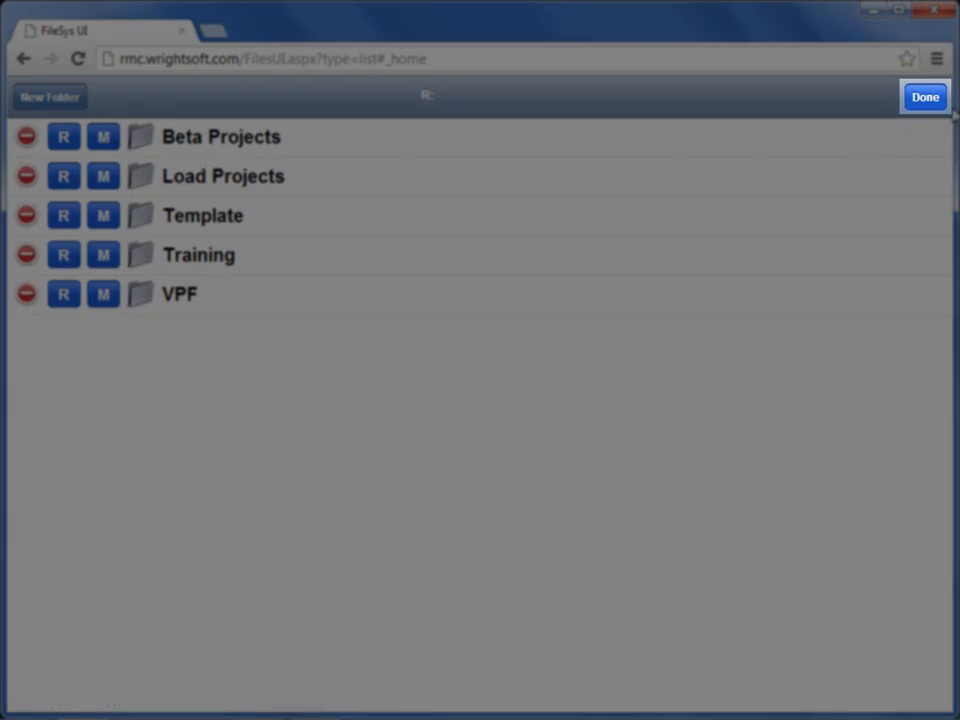
Finish editing with Done, leave the browser and show the Loads heating and cooling details
{"action": "left_click", "coordinate": [923, 97]}
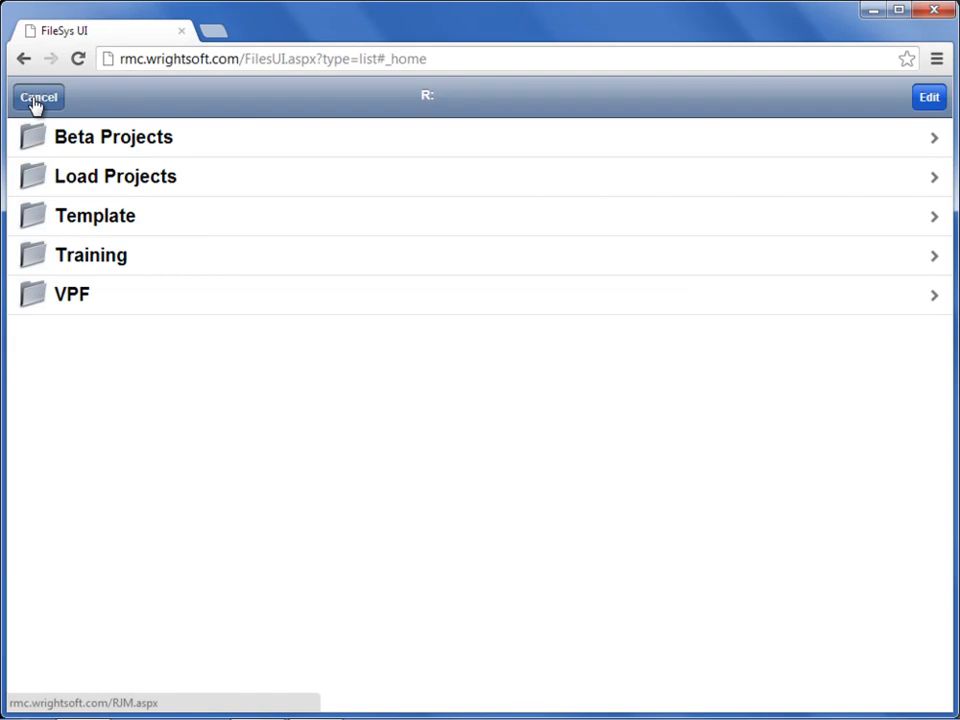
{"action": "mouse_move", "coordinate": [764, 393]}
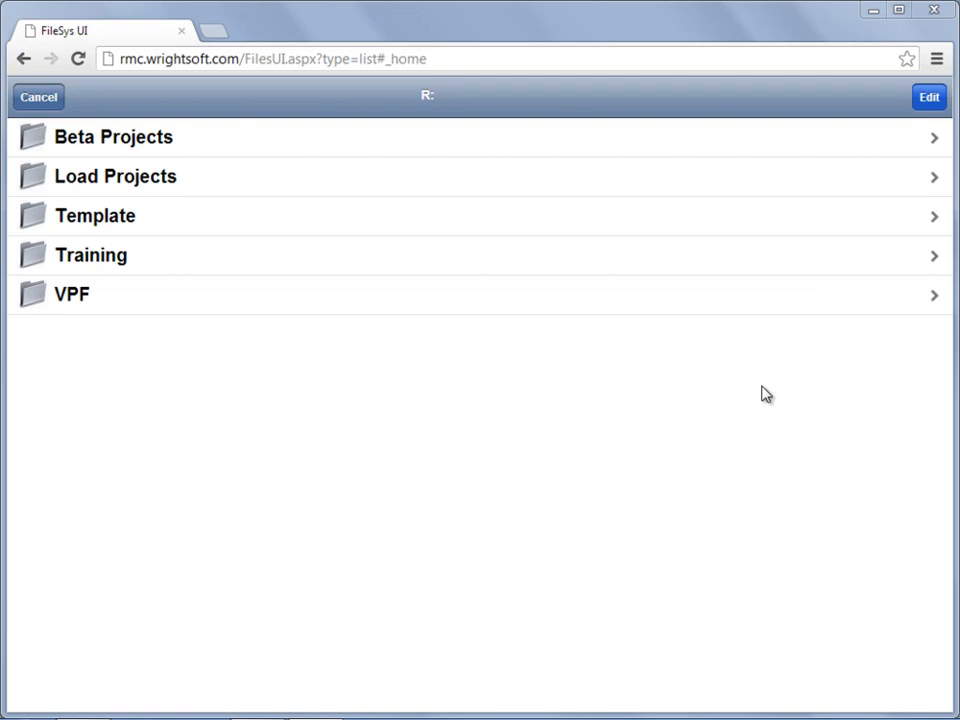
{"action": "mouse_move", "coordinate": [345, 222]}
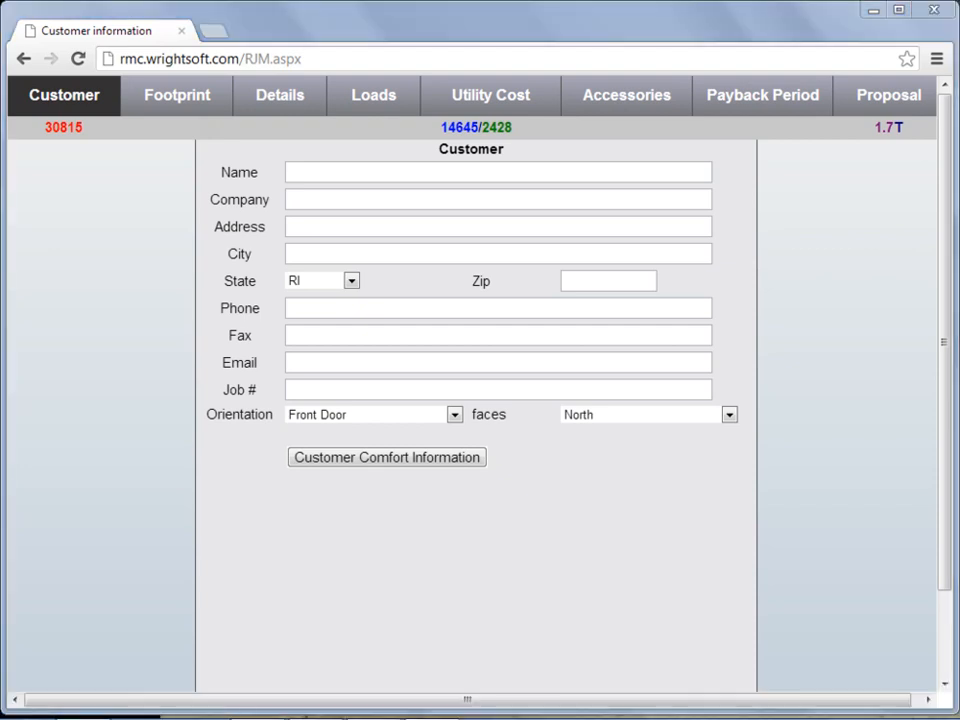
{"action": "left_click", "coordinate": [373, 95]}
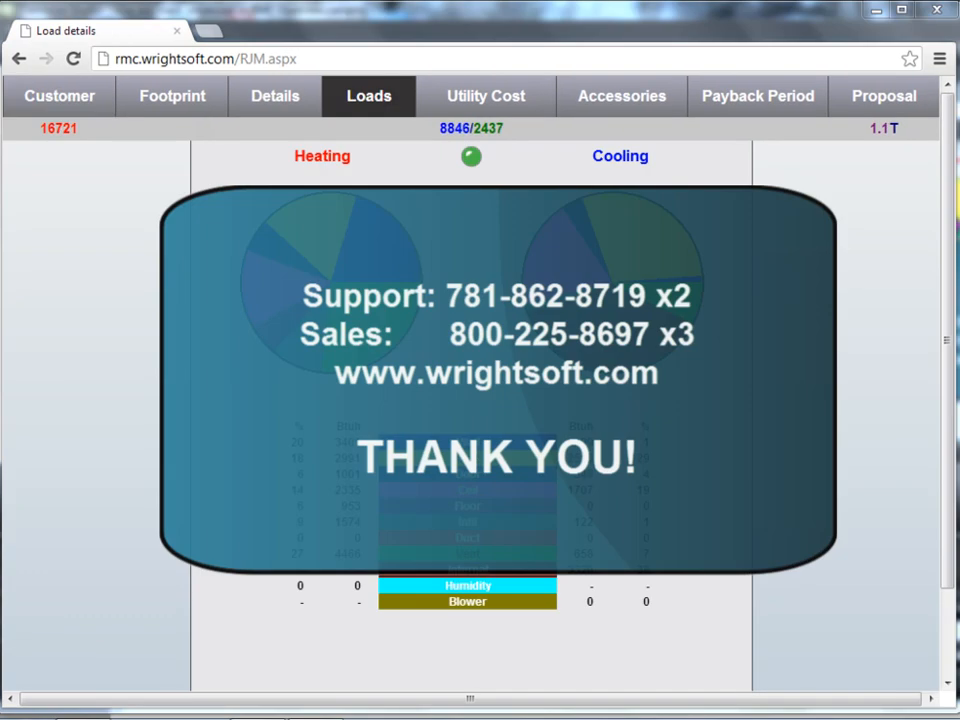